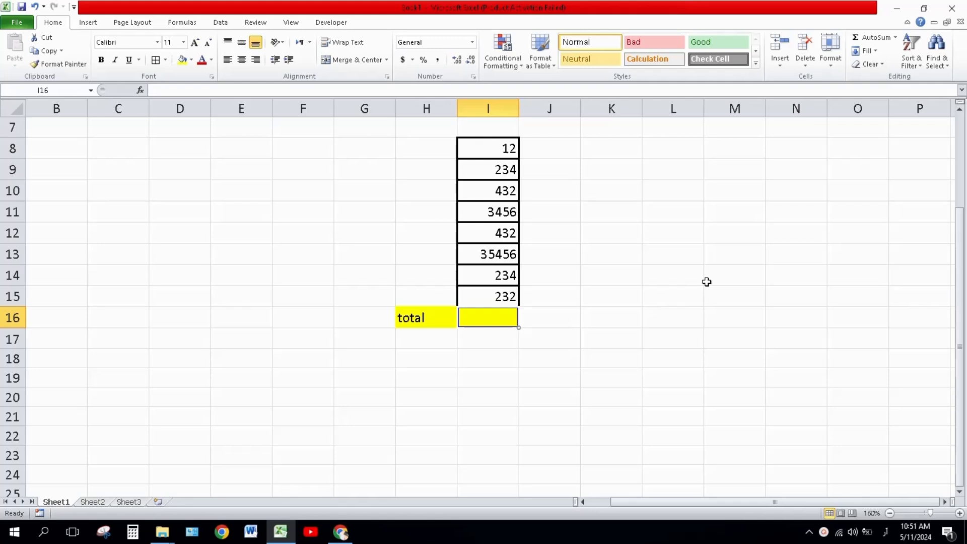
mouse_move(681, 282)
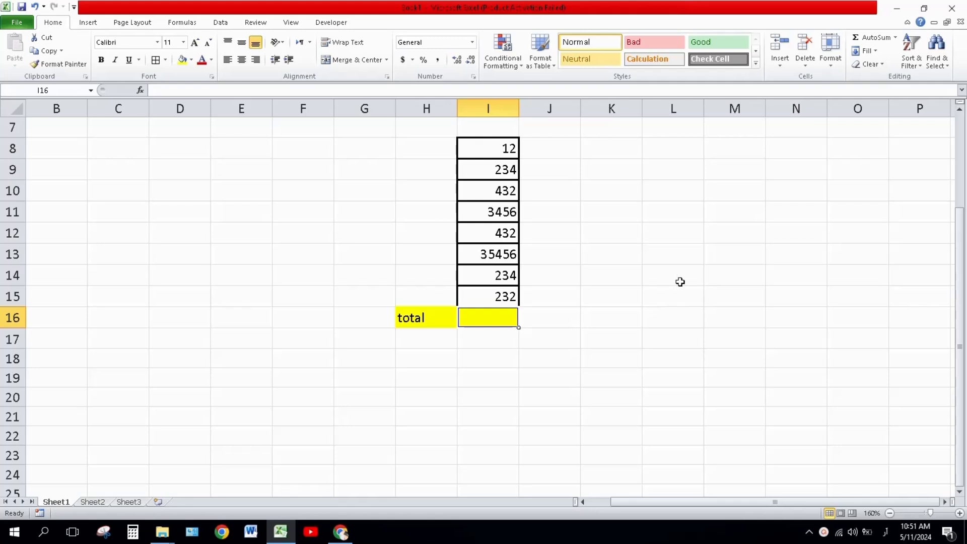
mouse_move(513, 315)
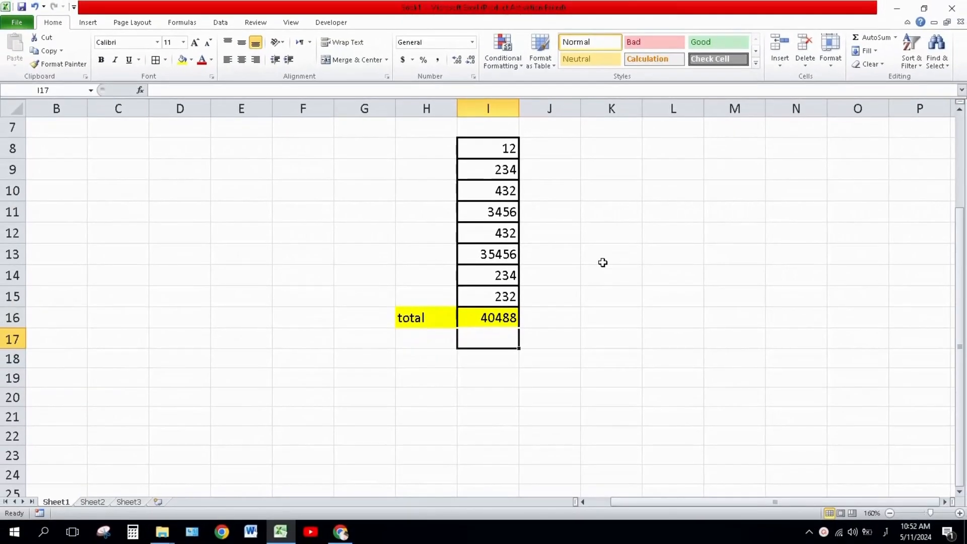
Step: Reveal the SUM formula over I8:I15 behind the 40488 total in I16
click(488, 318)
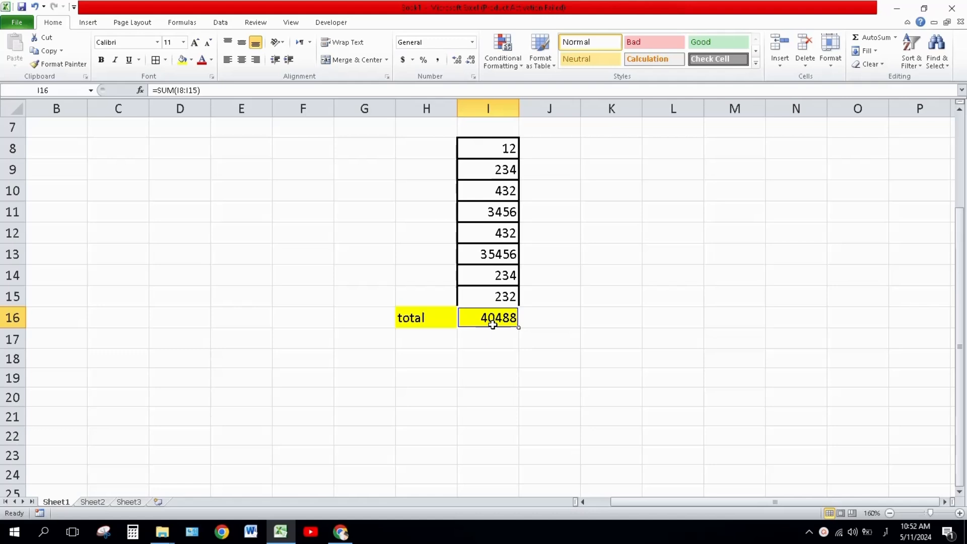
Step: Clear I16 and re-total I8:I15 with the ribbon AutoSum, giving 40488
key(Delete)
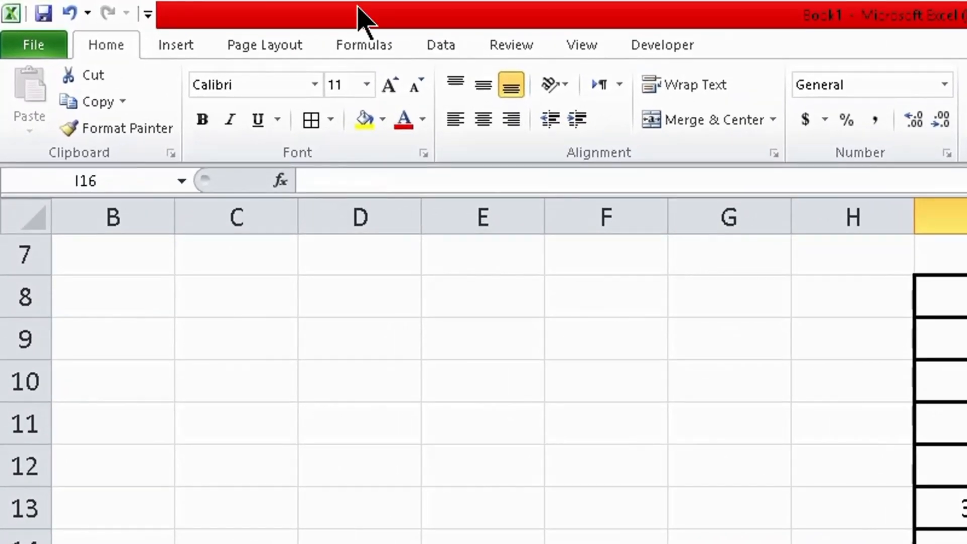
mouse_move(148, 92)
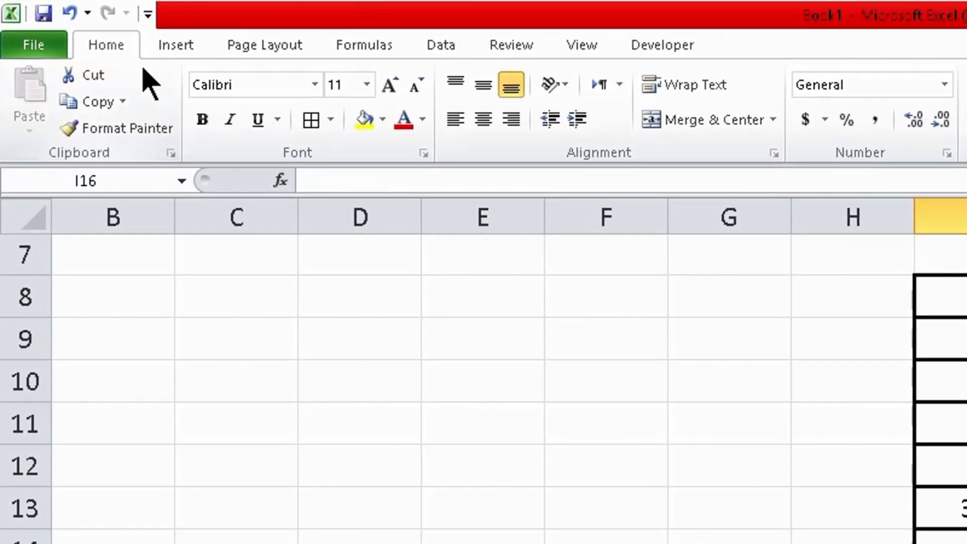
click(825, 75)
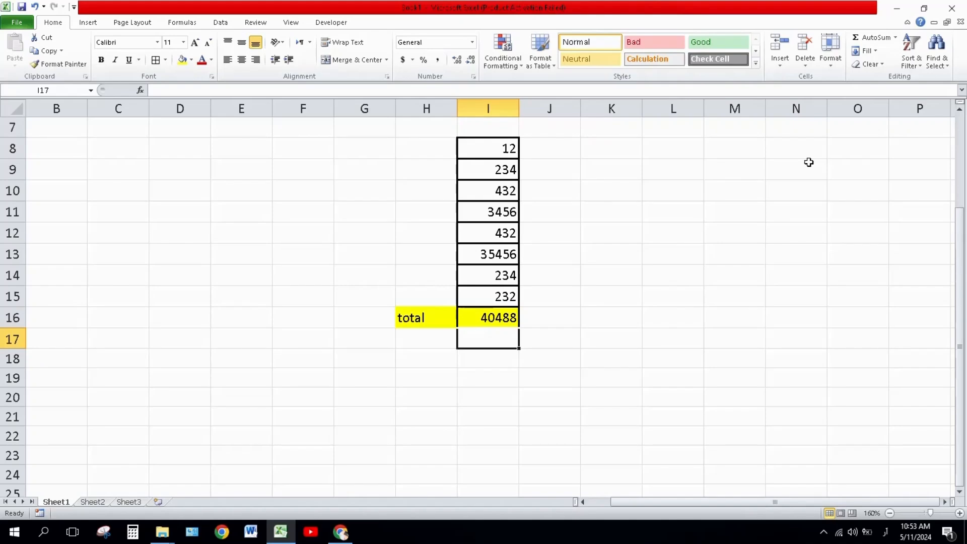
Step: Re-enter =SUM(I8:I15) in I16 via the Alt+= shortcut, showing 40488
click(487, 318)
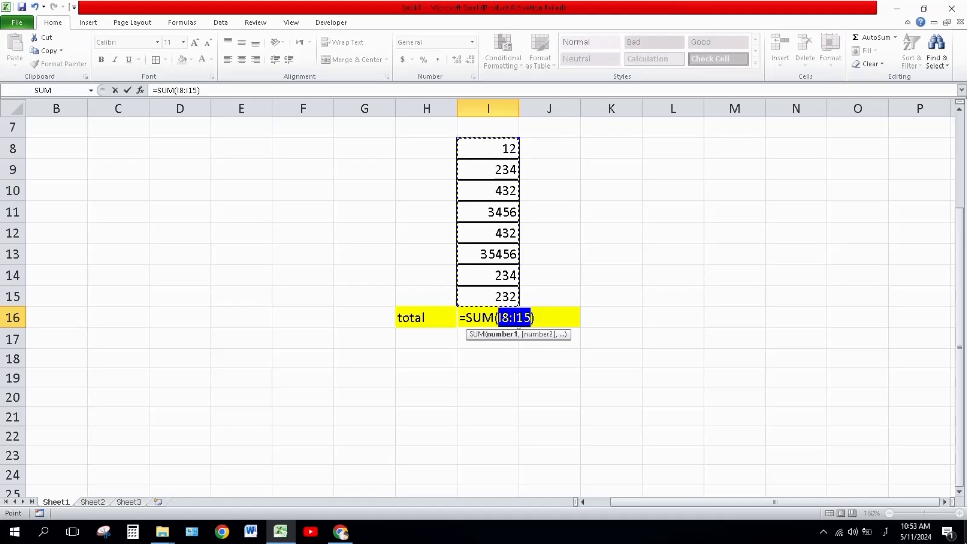
key(Return)
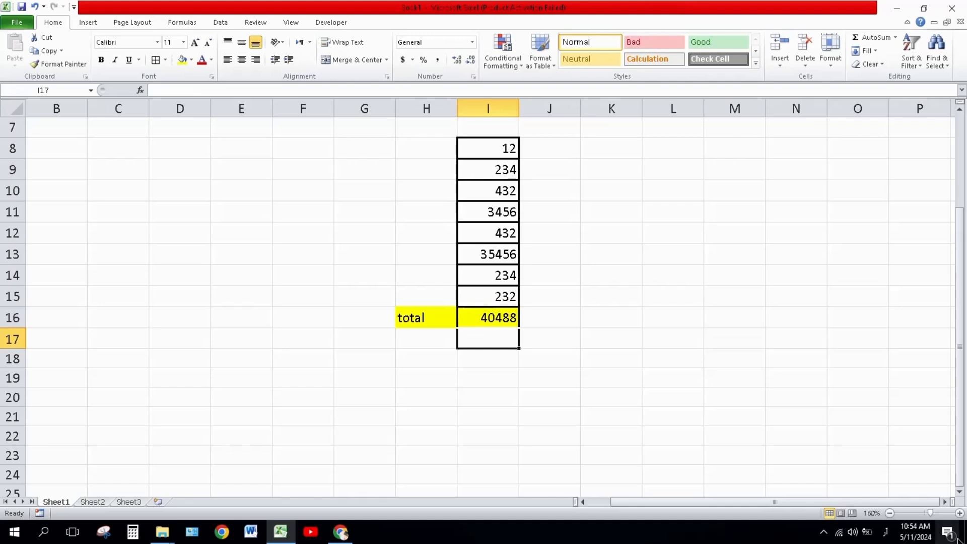
Step: Hand-type =sum( ... ) over I8:I15 in I16 so it displays 40488
click(488, 317)
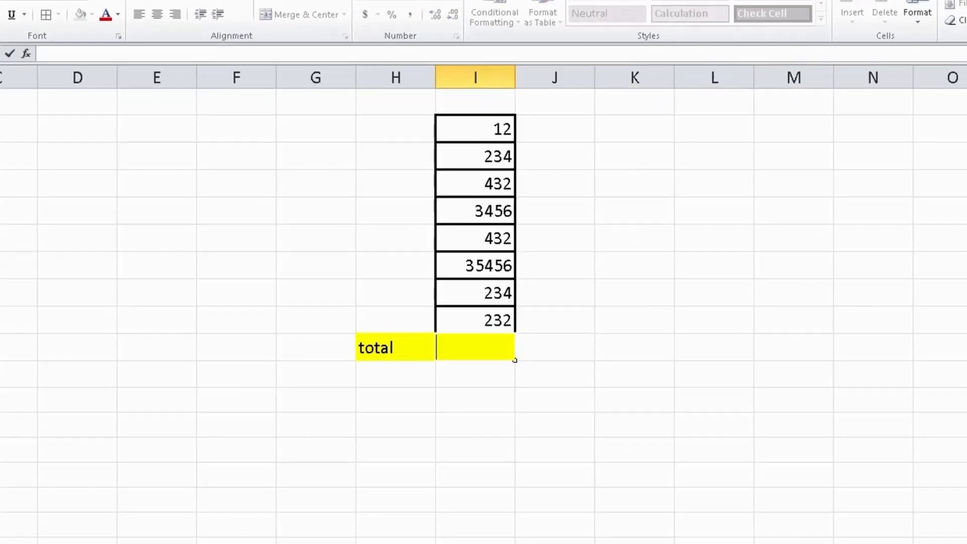
text(=sum)
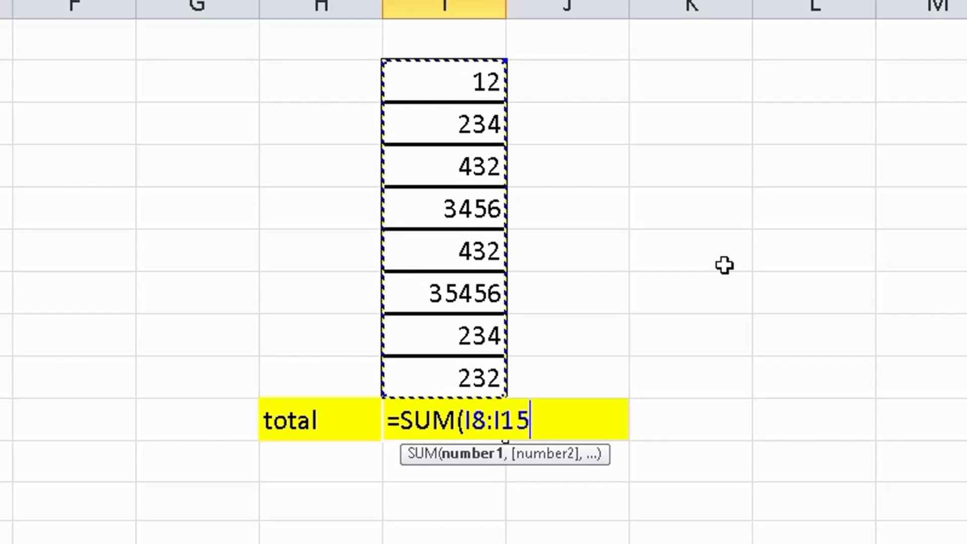
text())
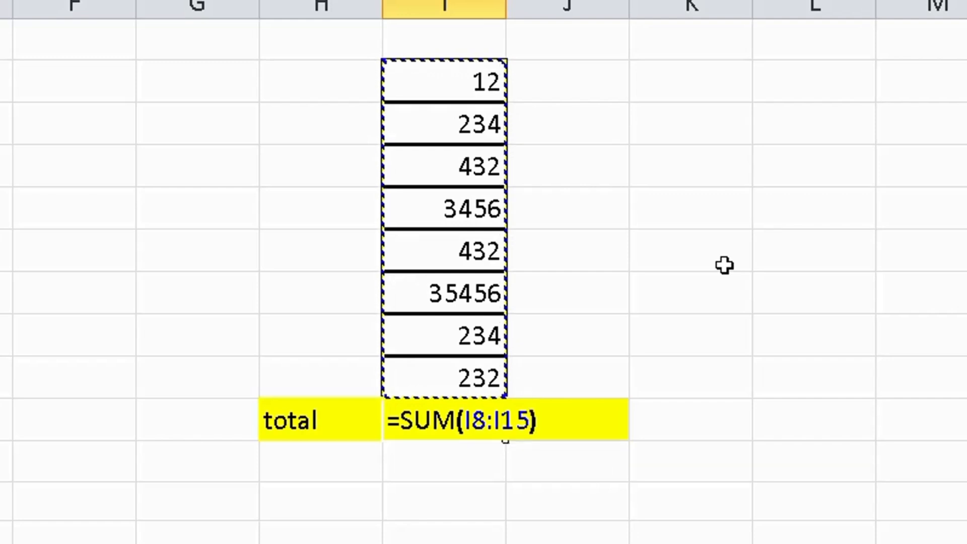
key(Return)
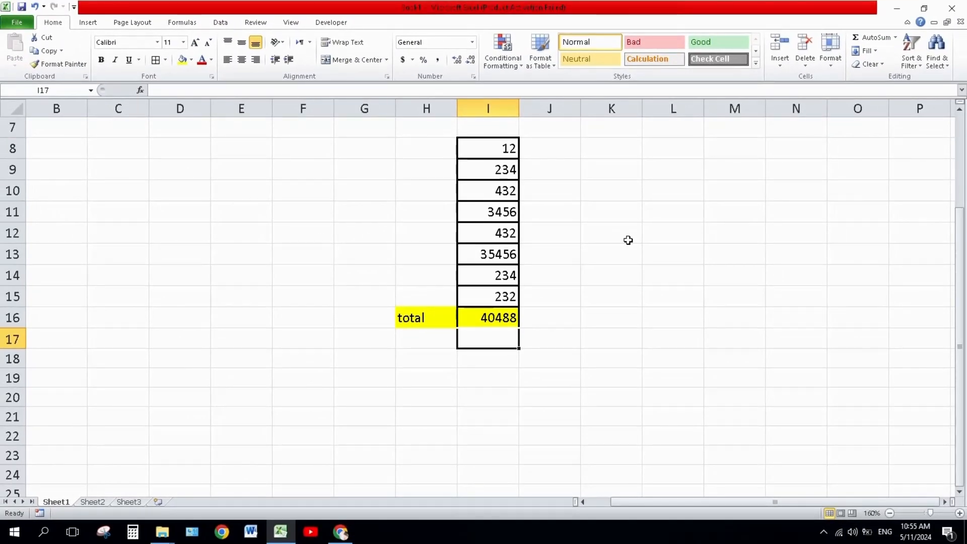
mouse_move(612, 205)
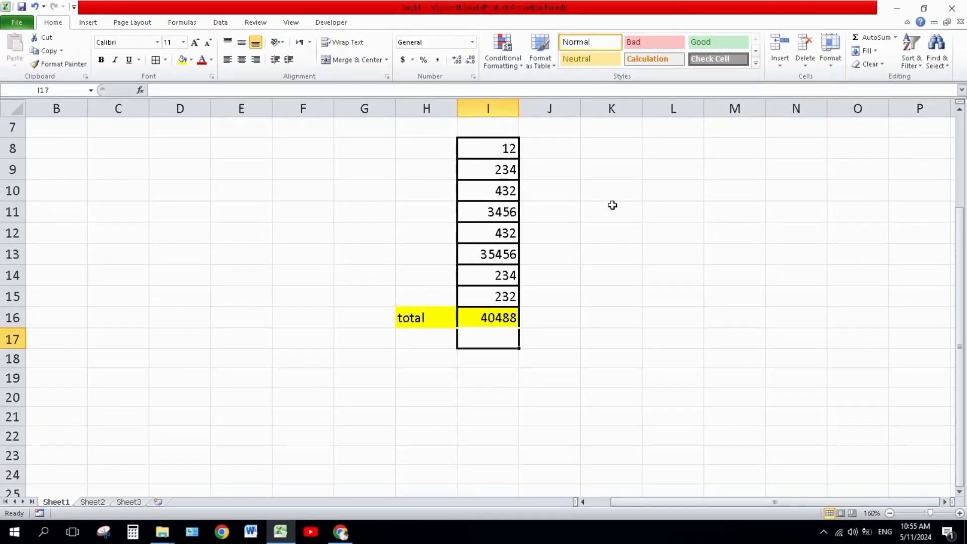